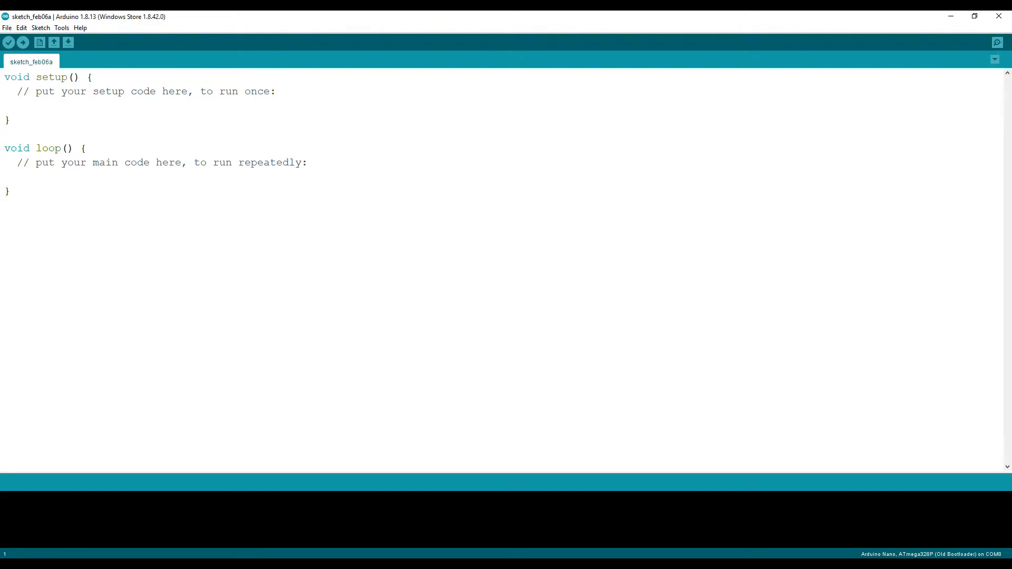
- Open Arduino IDE Preferences from the File menu after browsing the Sketch menu
left_click(40, 28)
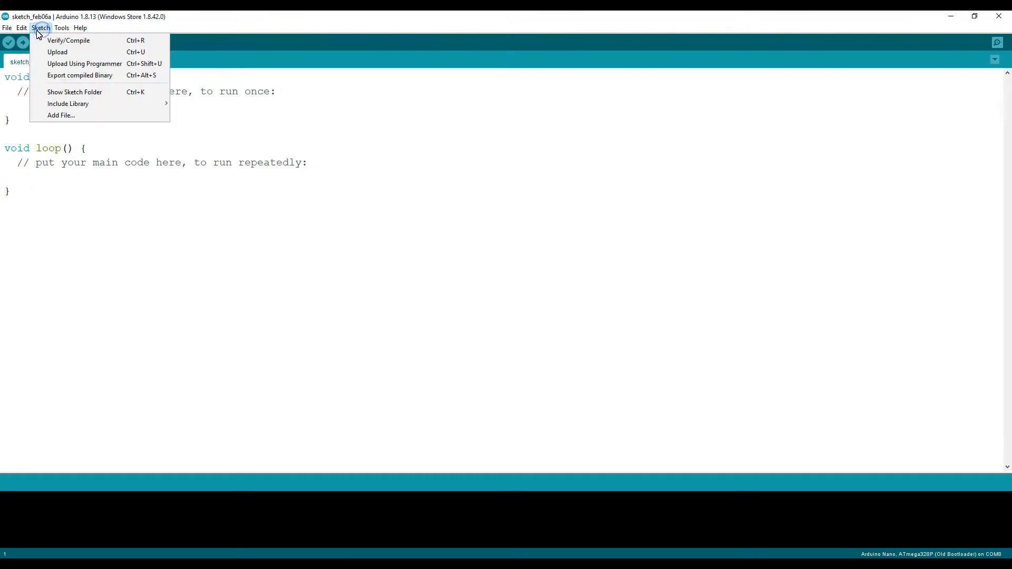
left_click(7, 28)
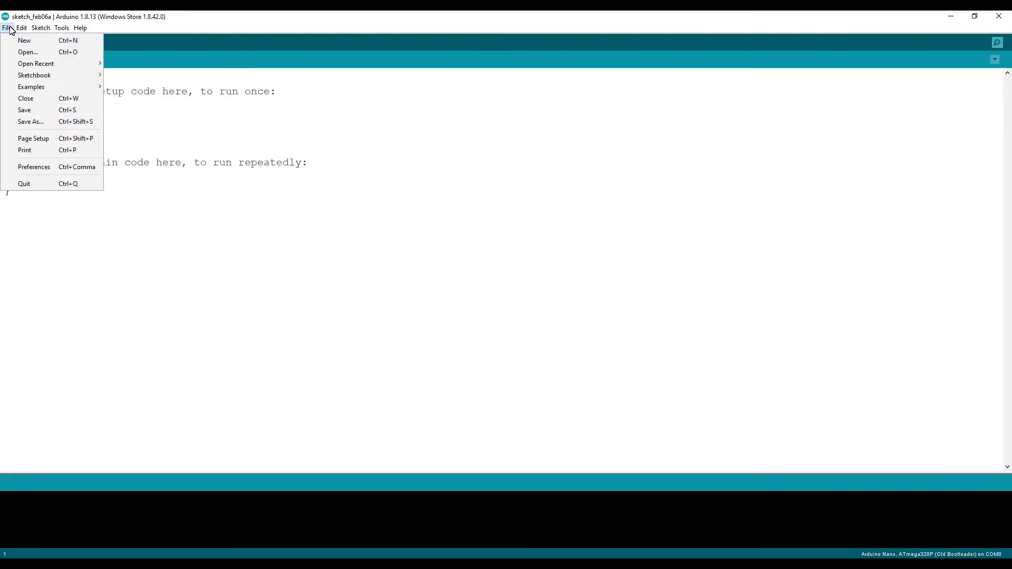
left_click(34, 166)
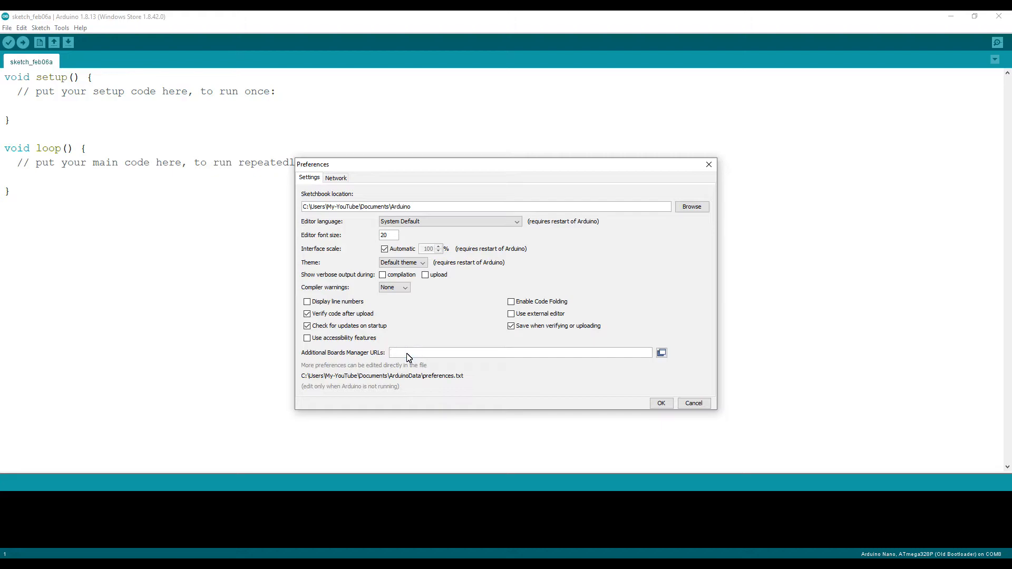
type("https://dl.espressif.com/dl/package_esp32_index.json")
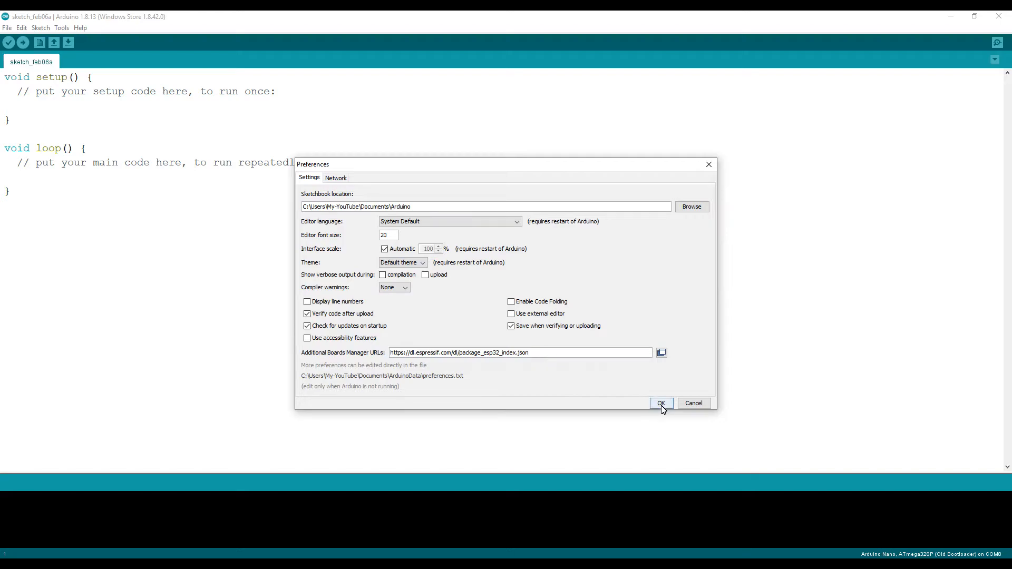
left_click(661, 403)
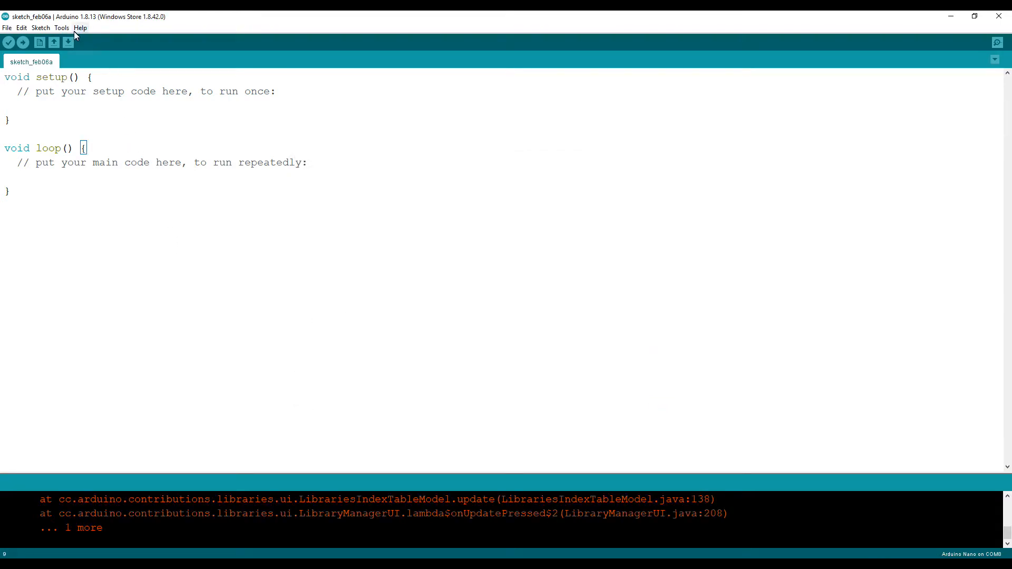
- Open Boards Manager from the Tools > Board menu
left_click(62, 28)
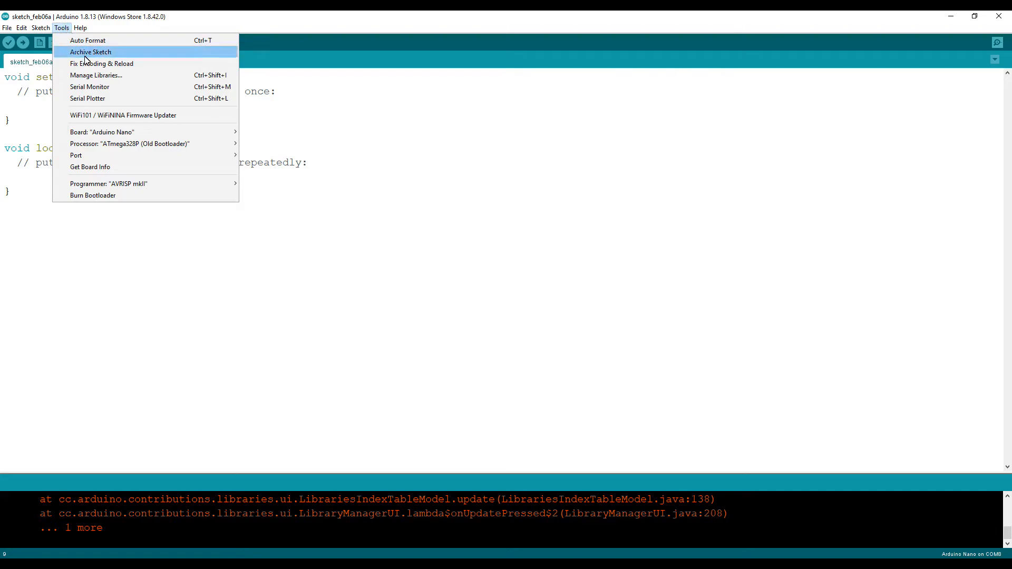
mouse_move(102, 132)
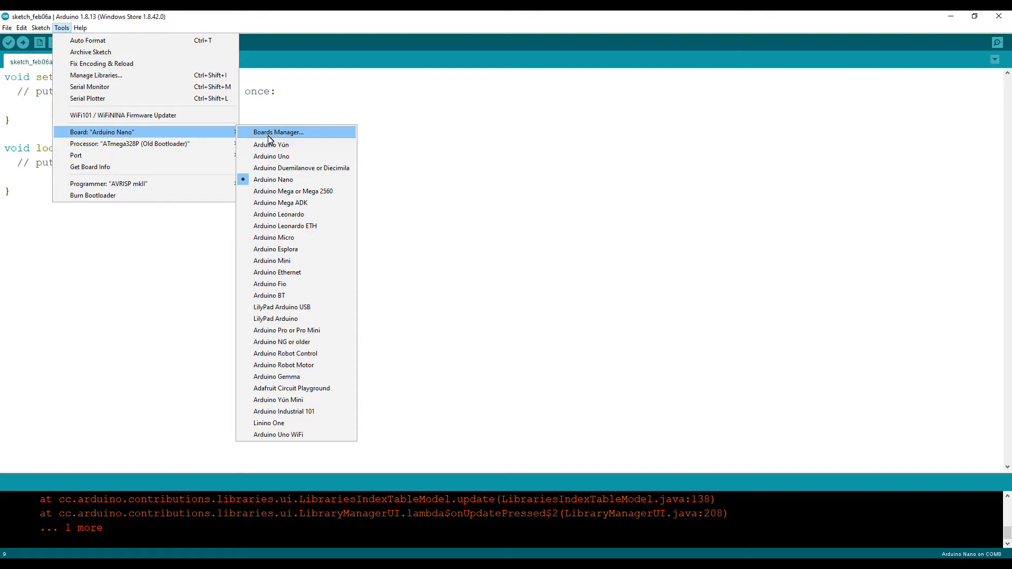
left_click(277, 132)
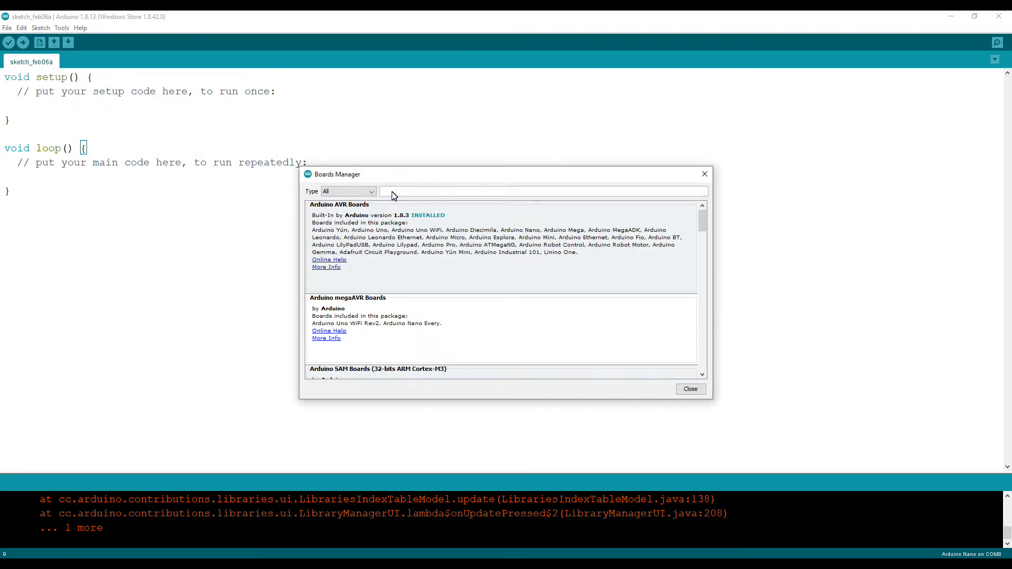
- Search 'esp', install esp32 1.0.4 by Espressif Systems, and close Boards Manager
type("esp32")
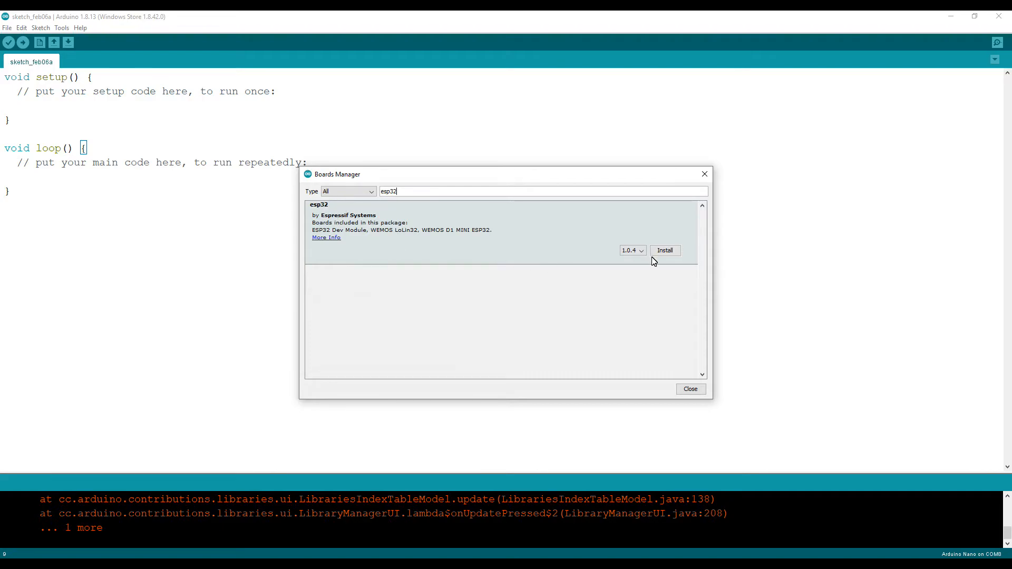
left_click(665, 250)
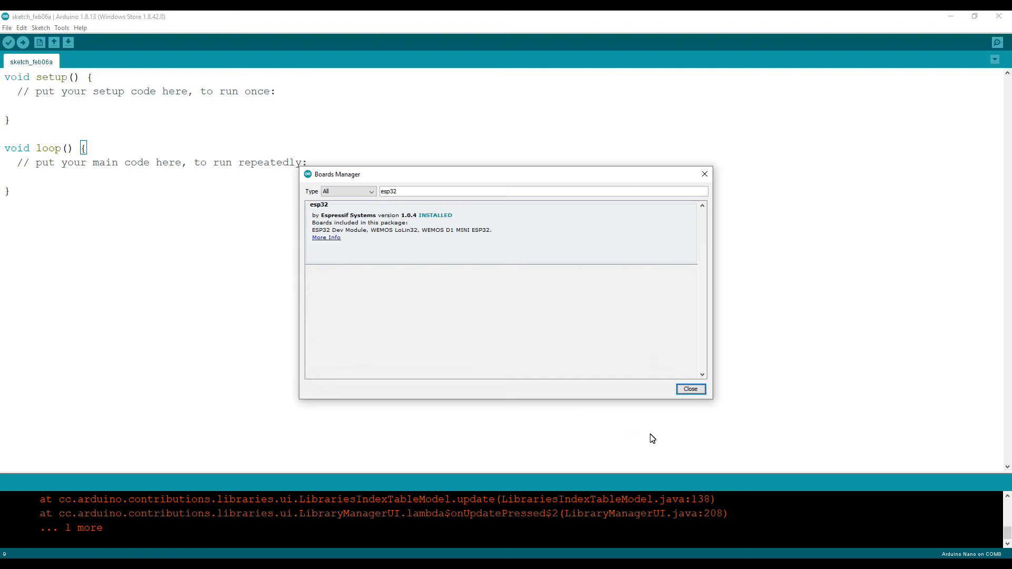
left_click(690, 389)
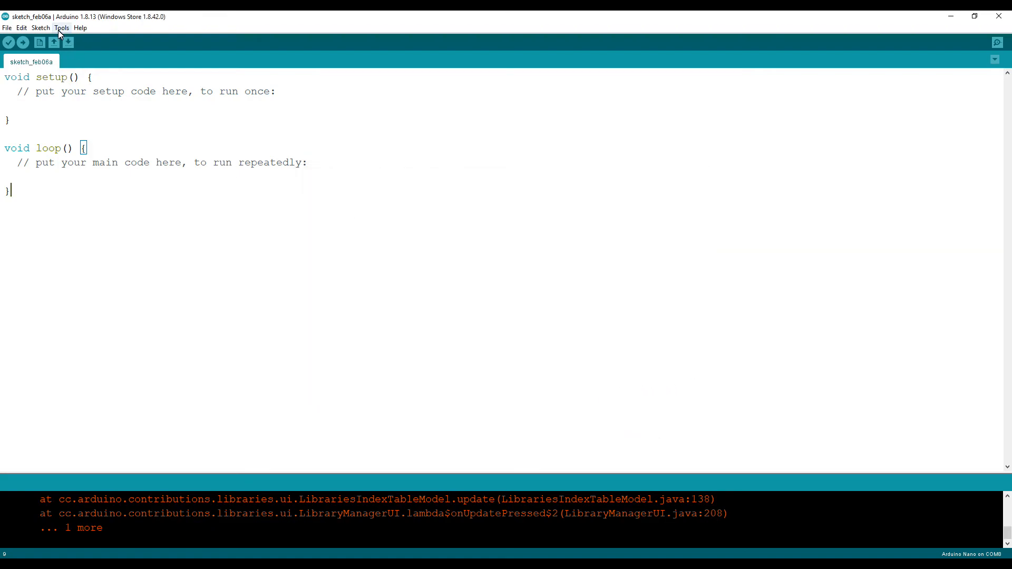
left_click(61, 27)
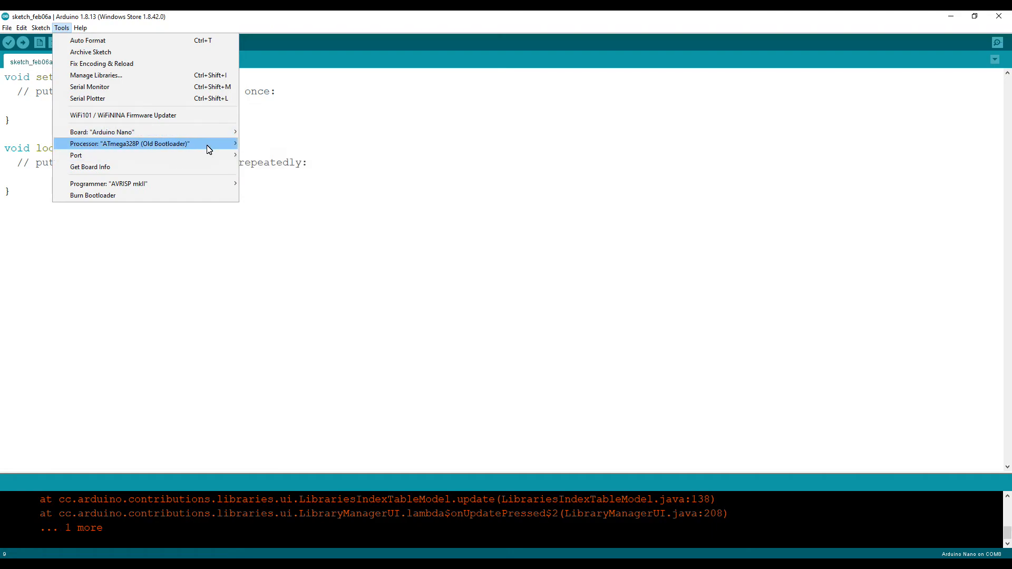
mouse_move(102, 132)
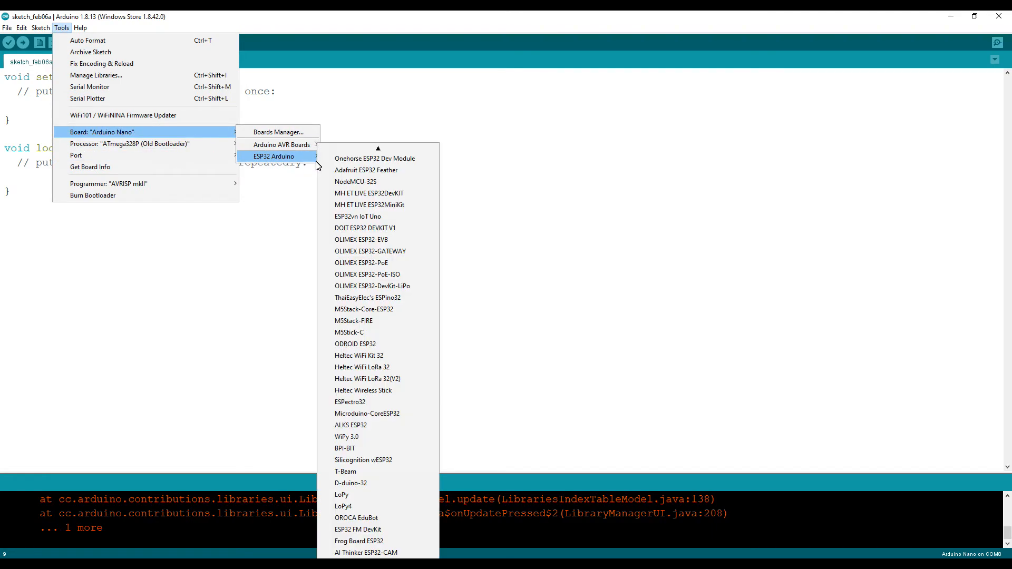
mouse_move(365, 170)
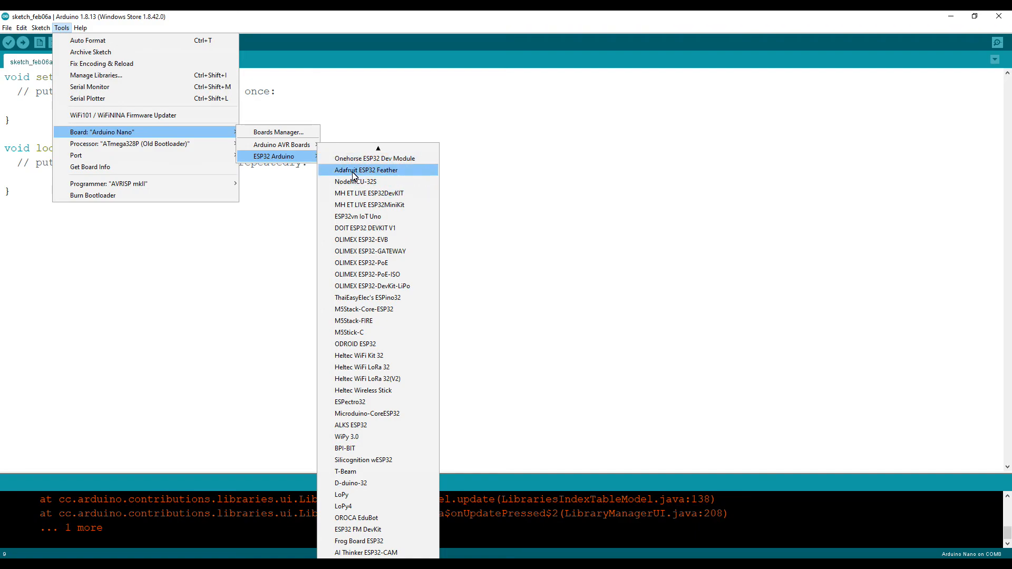
scroll("down", 3)
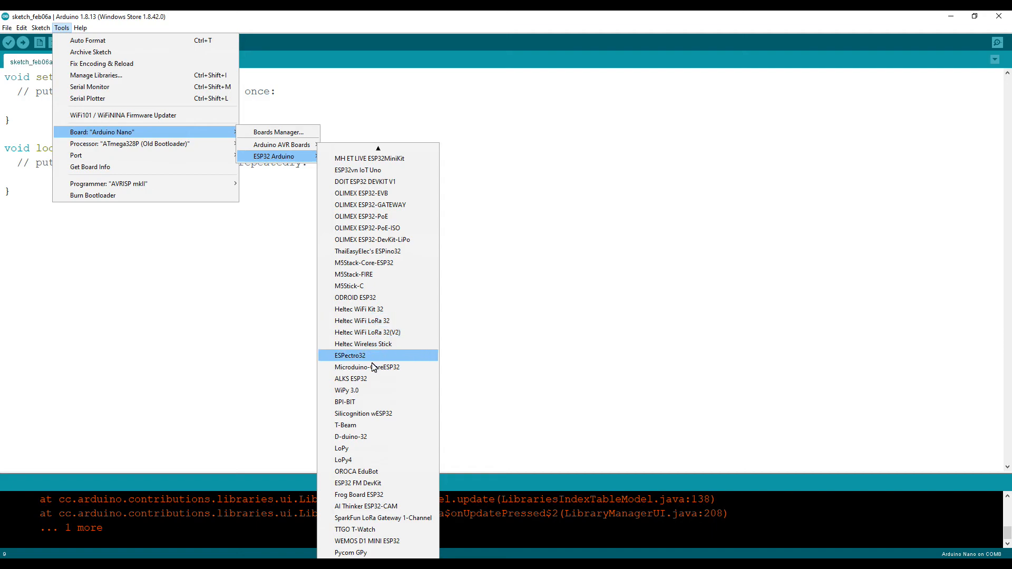
mouse_move(366, 530)
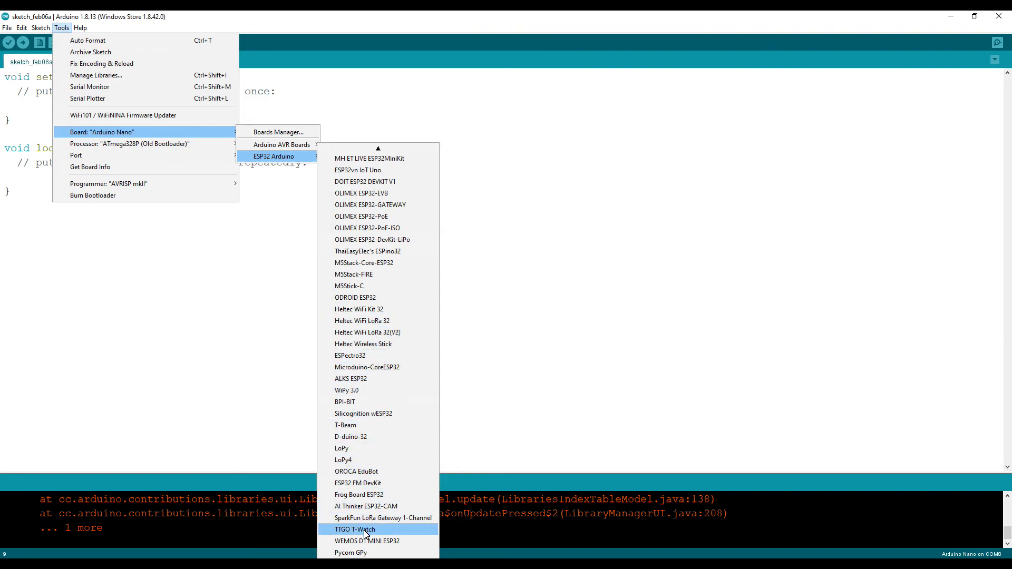
mouse_move(383, 517)
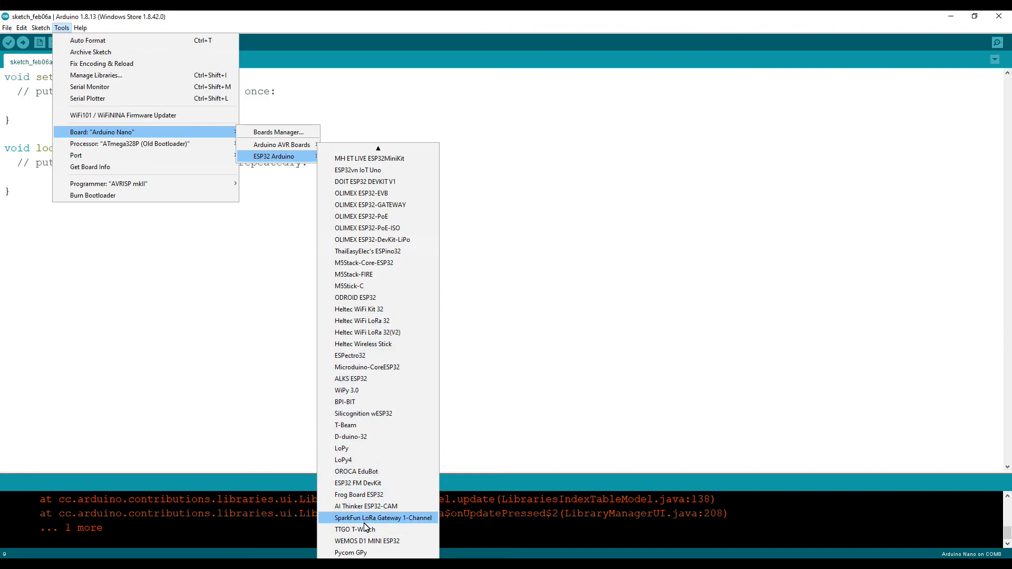
mouse_move(408, 262)
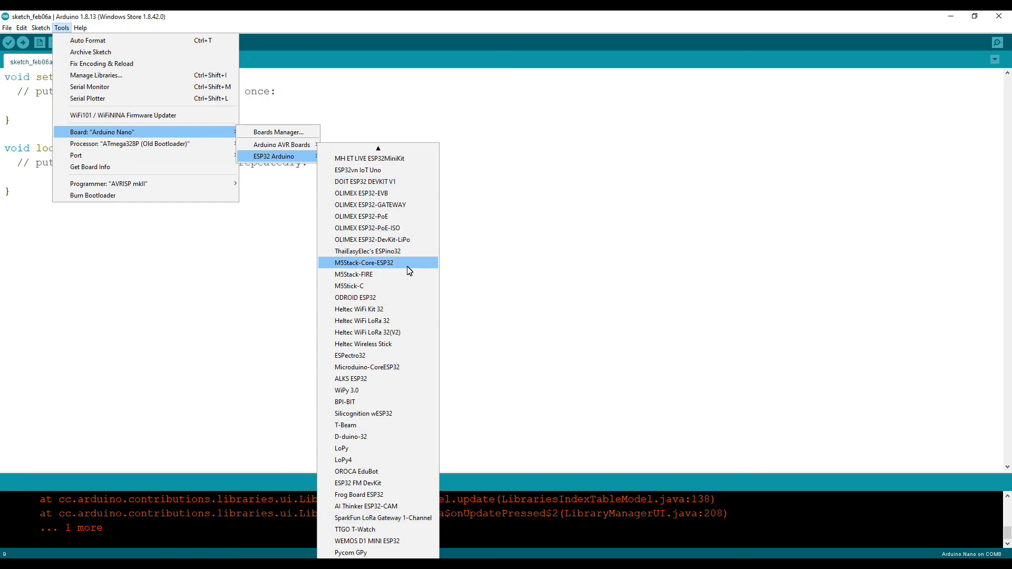
mouse_move(533, 252)
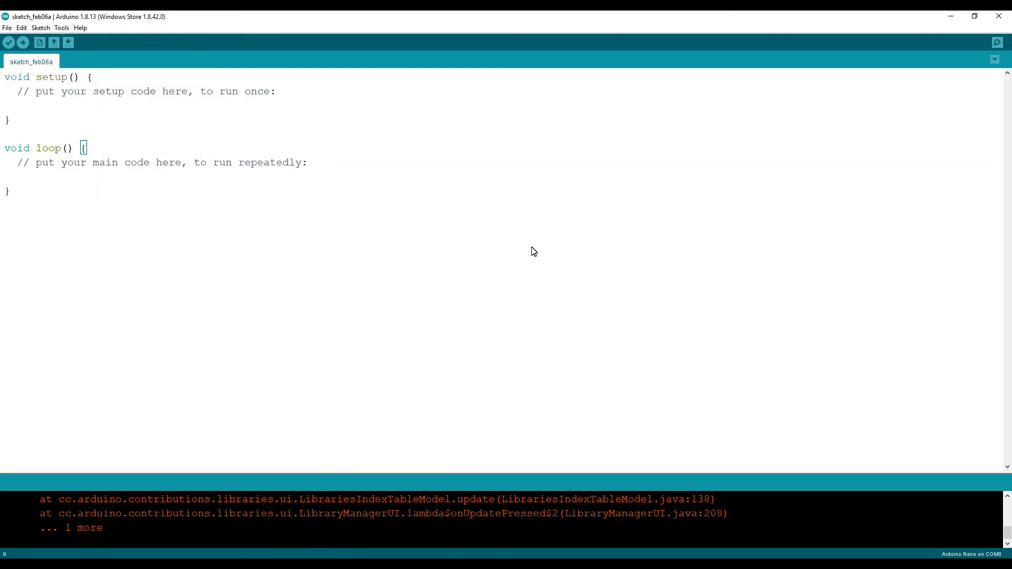
mouse_move(405, 397)
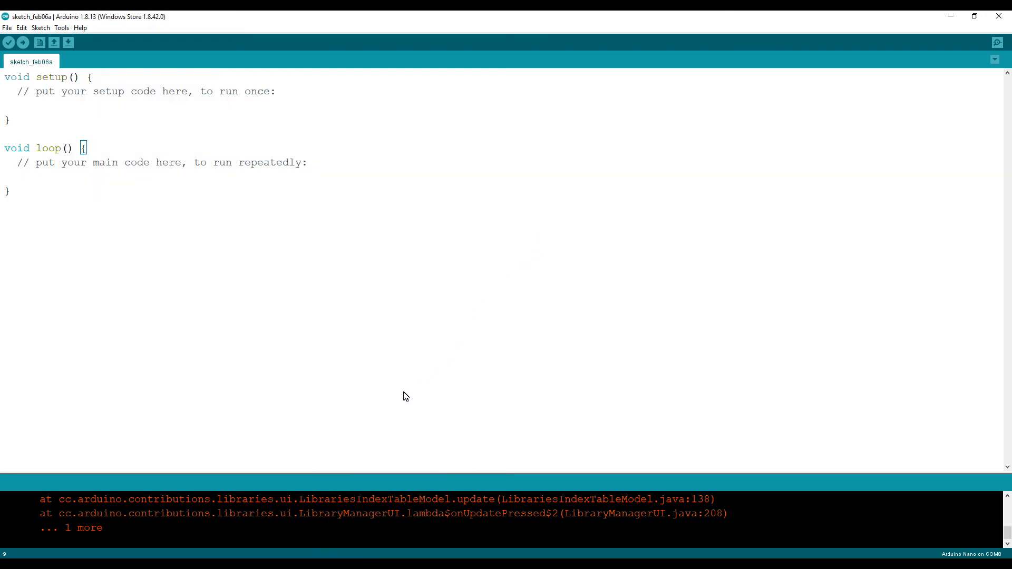